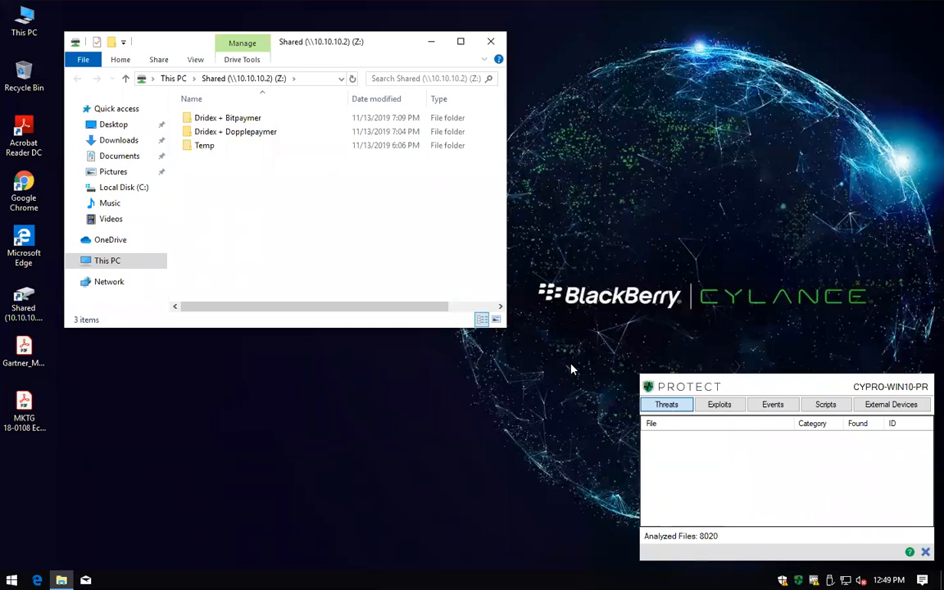
mouse_move(513, 141)
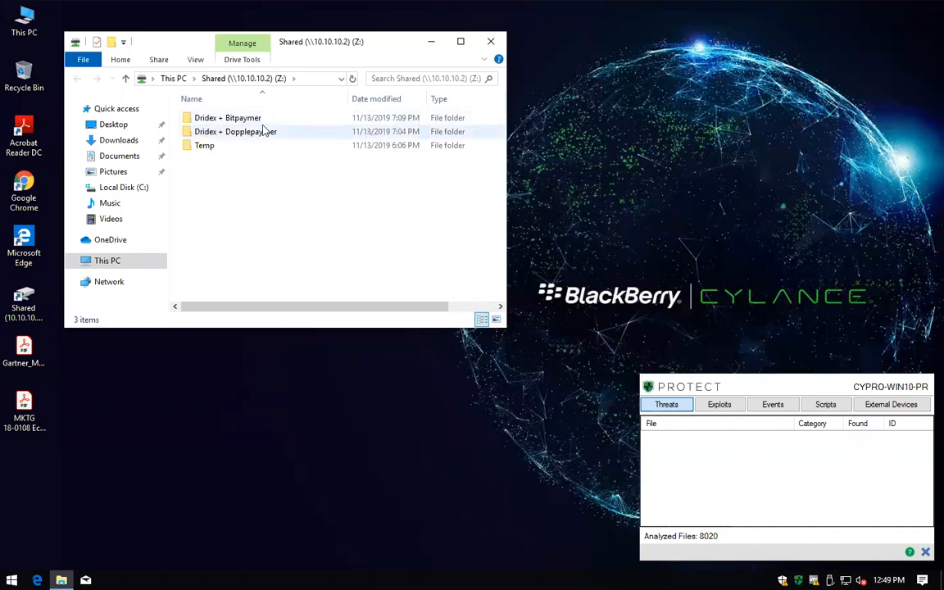
Move both Dridex sample folders from Shared (Z:) onto the desktop, then close Explorer
click(228, 117)
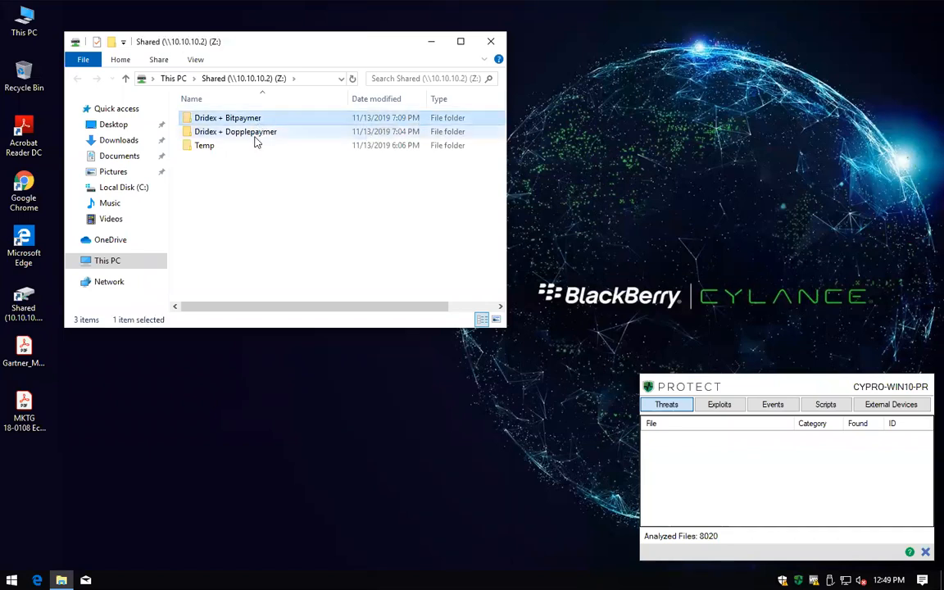
click(235, 131)
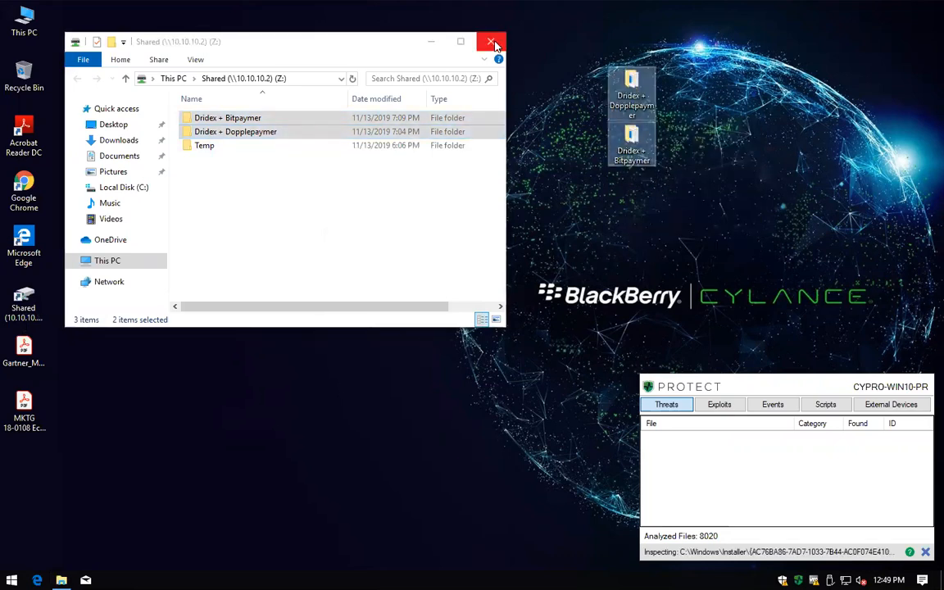
click(492, 42)
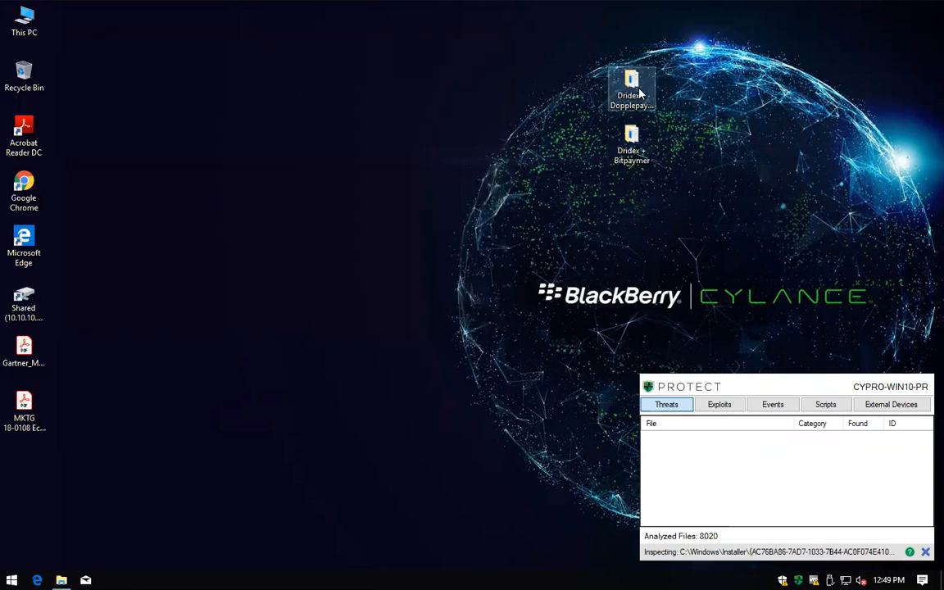
Run Bitpaymer_Spain and Dridex_Spain_1 from the desktop folders, dismissing the access error
double_click(631, 144)
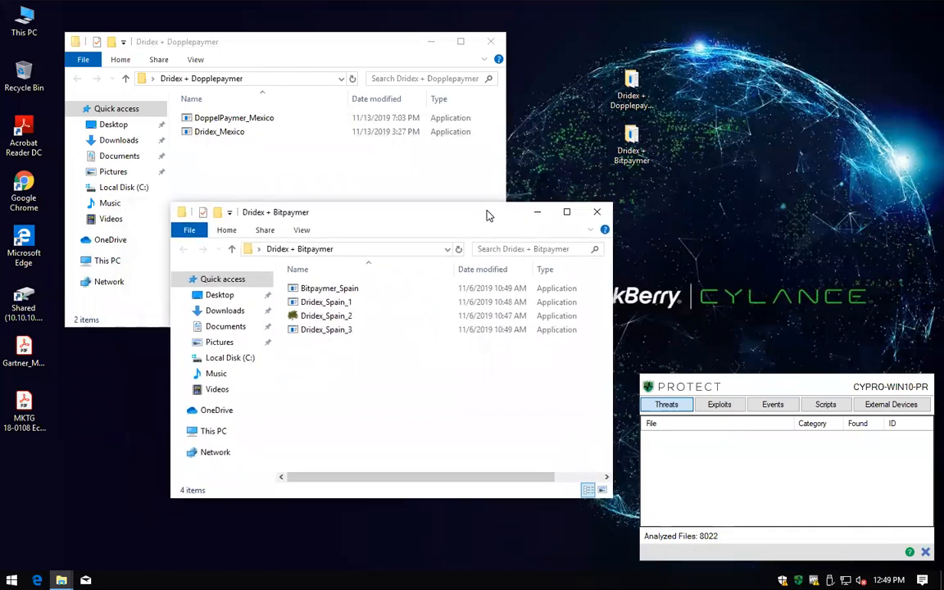
click(330, 287)
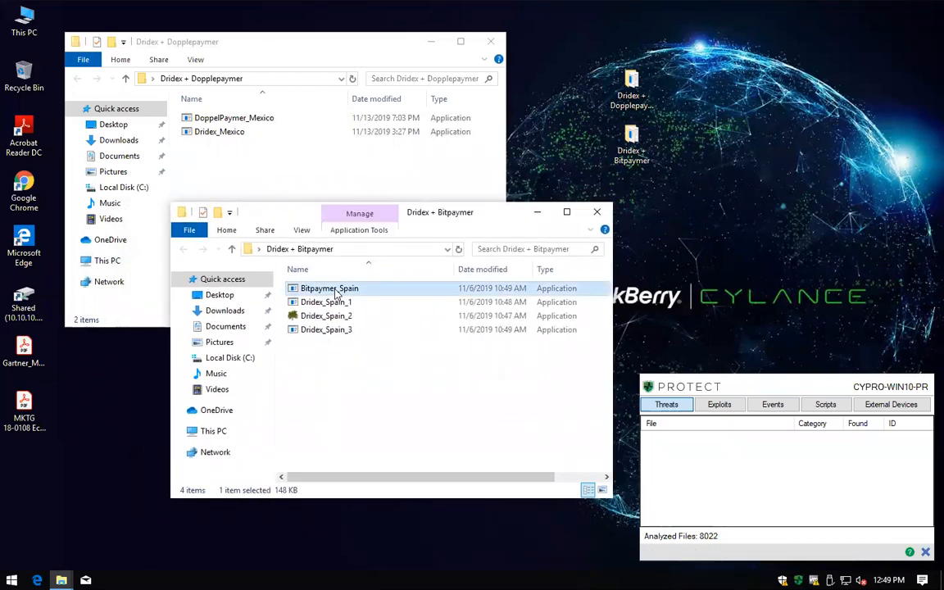
double_click(329, 287)
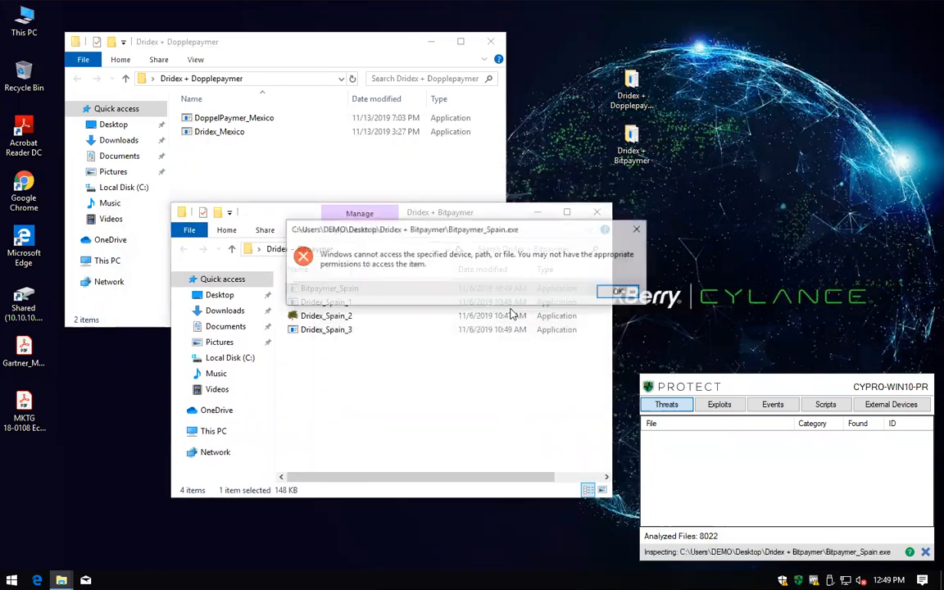
click(619, 292)
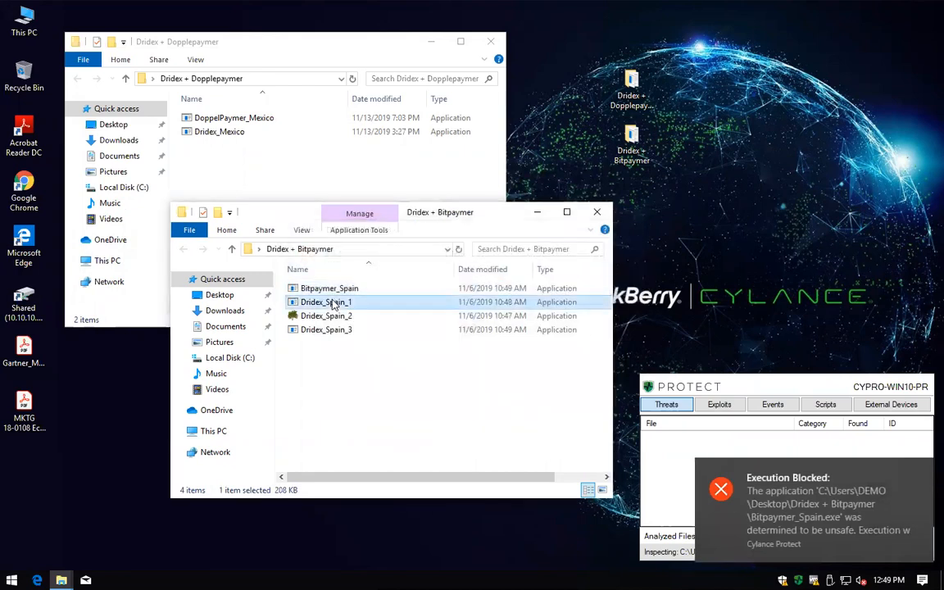
double_click(327, 301)
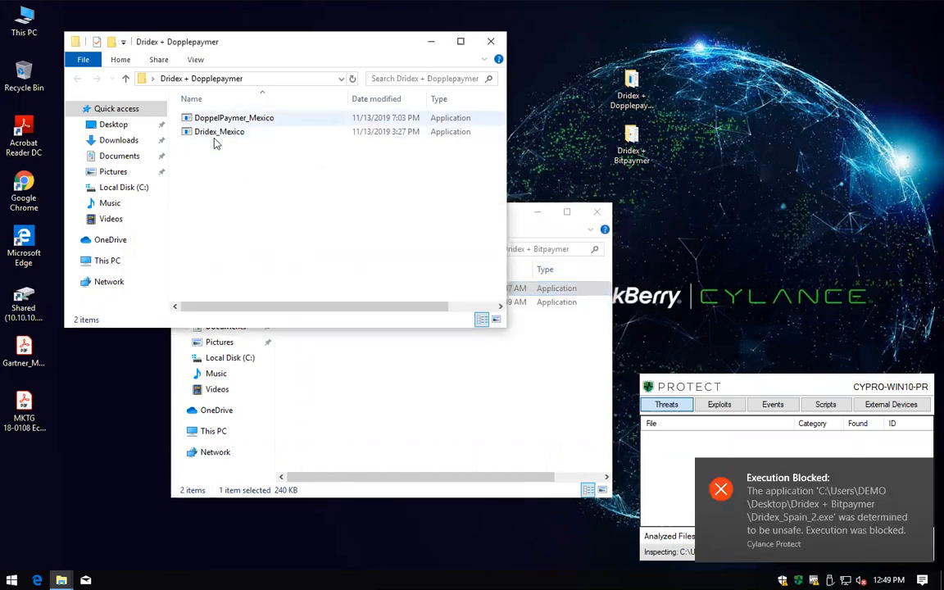
mouse_move(229, 136)
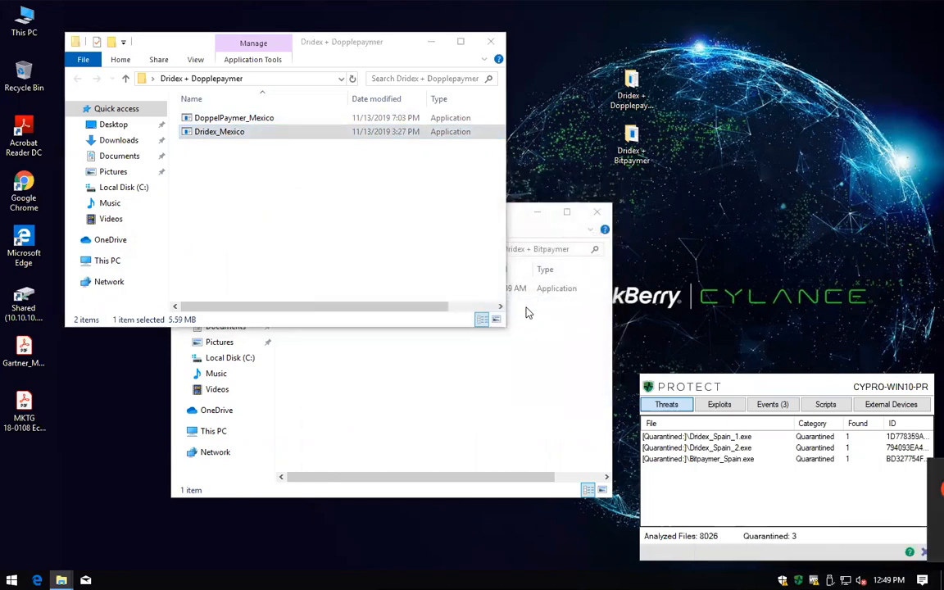
Run Dridex_Mexico, DoppelPaymer_Mexico and Dridex_Spain_3, dismissing the resulting access error
double_click(219, 131)
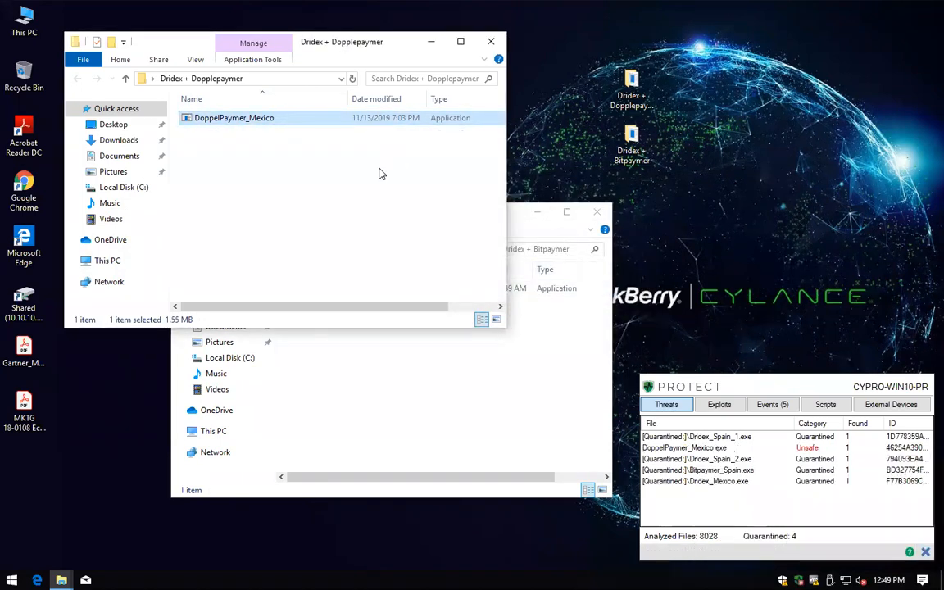
double_click(234, 117)
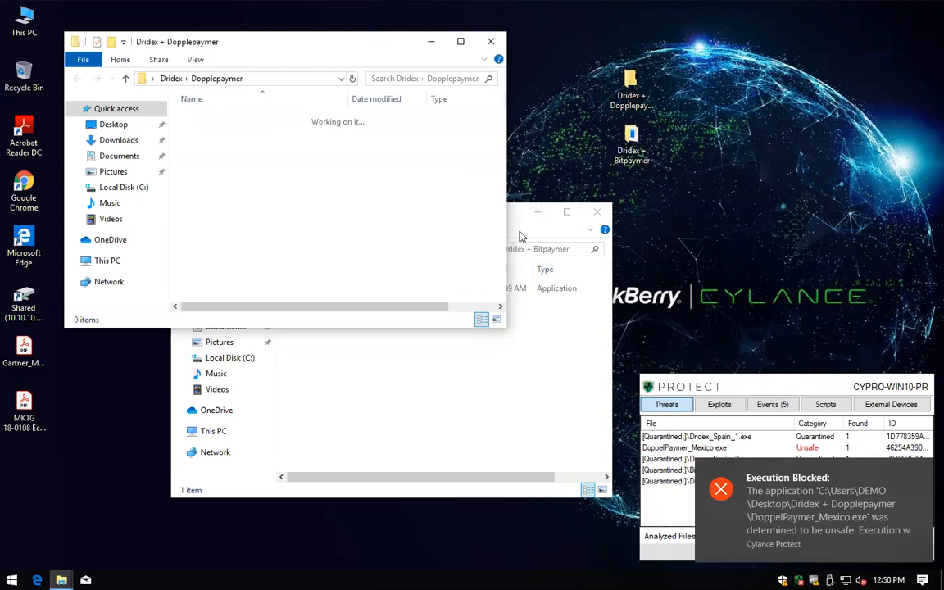
click(326, 288)
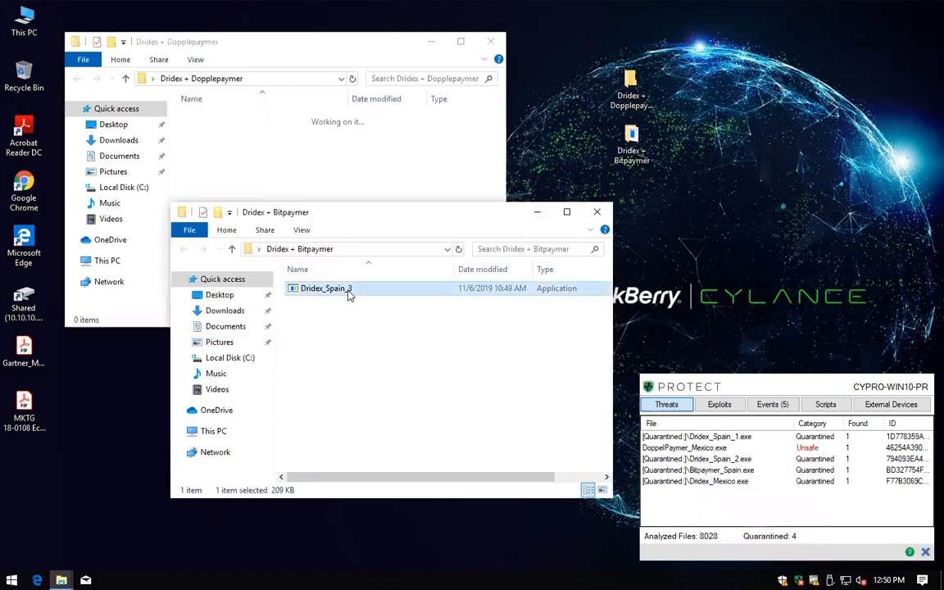
double_click(327, 288)
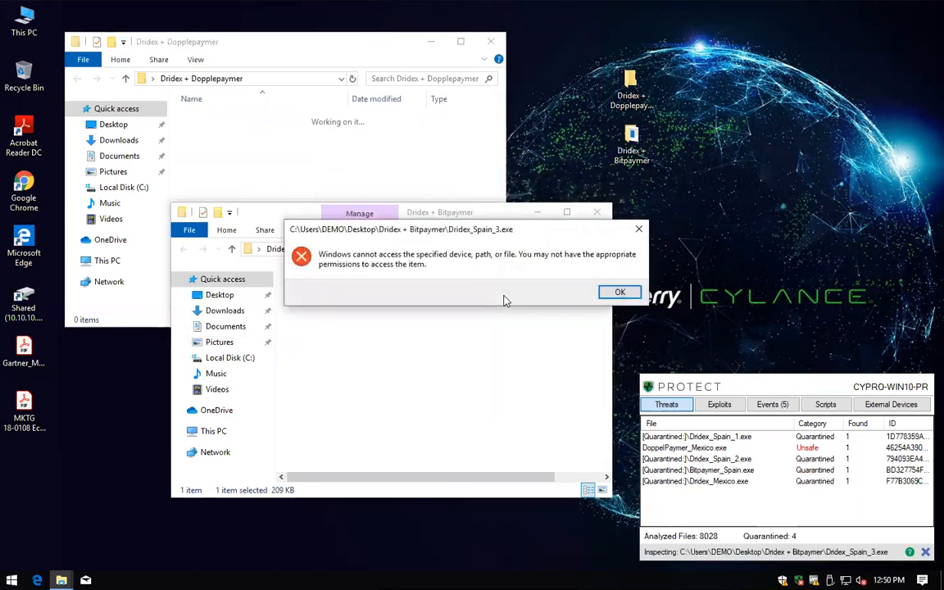
click(619, 292)
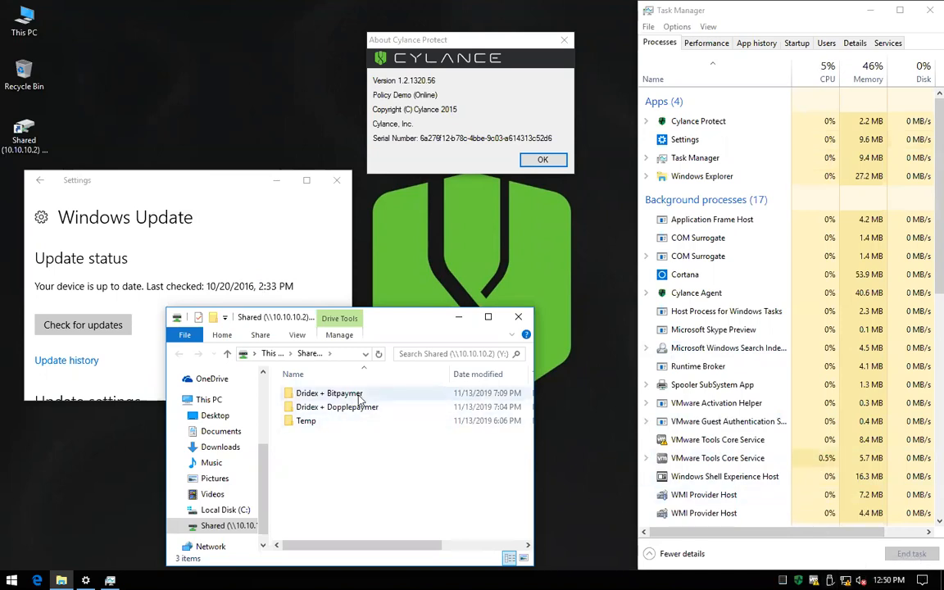
Copy both Dridex folders to this desktop and run DoppelPaymer_Mexico, which is blocked
click(329, 393)
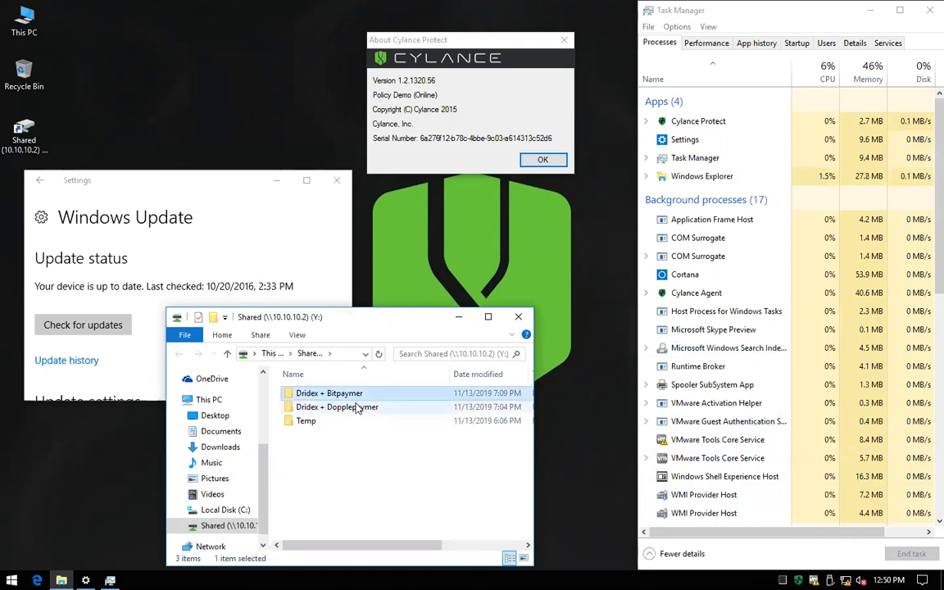
right_click(337, 406)
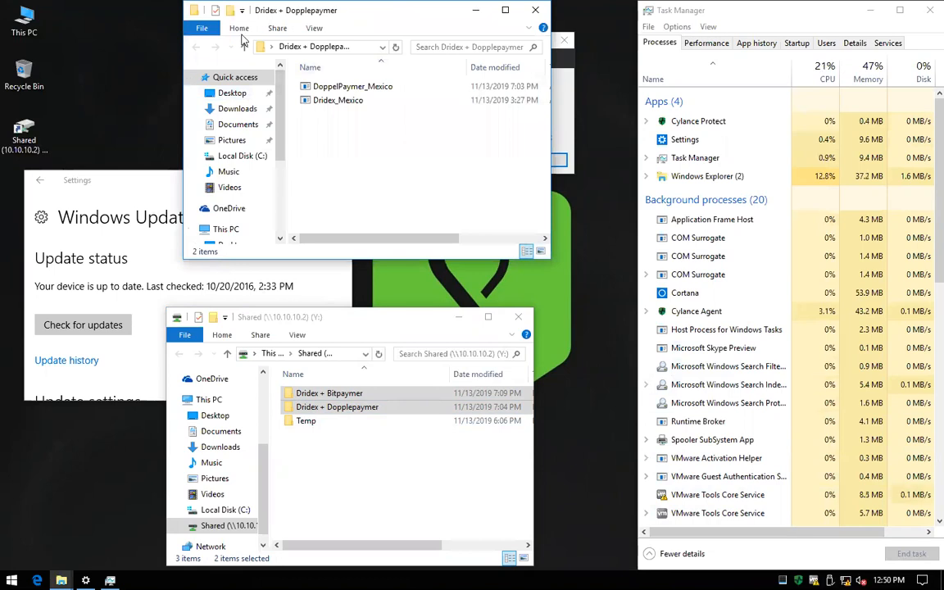
click(353, 86)
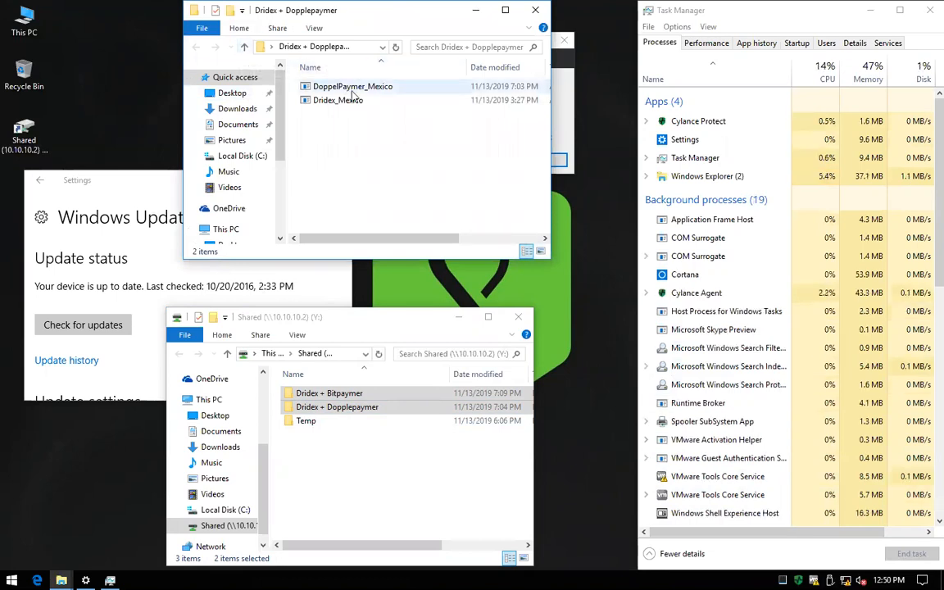
double_click(352, 86)
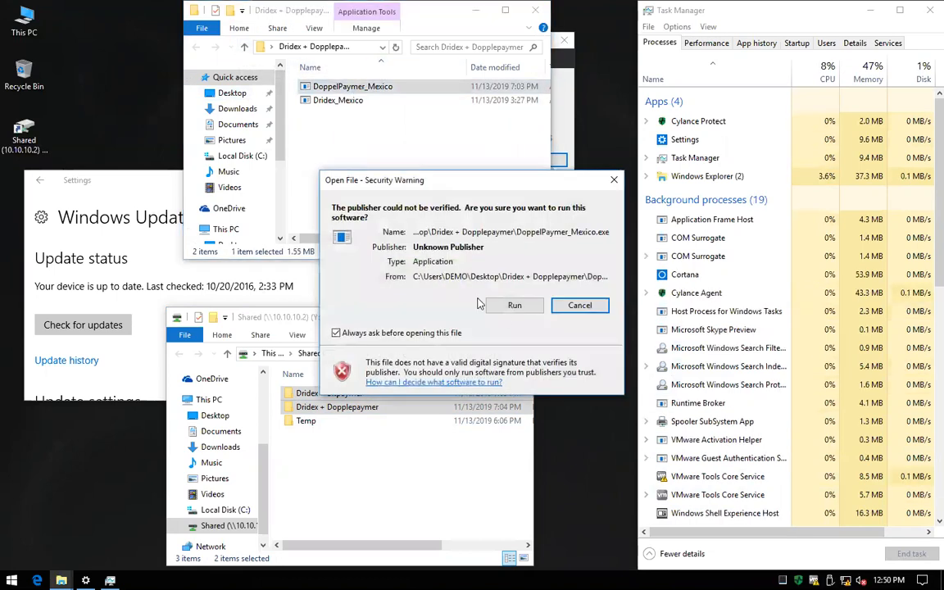
click(515, 305)
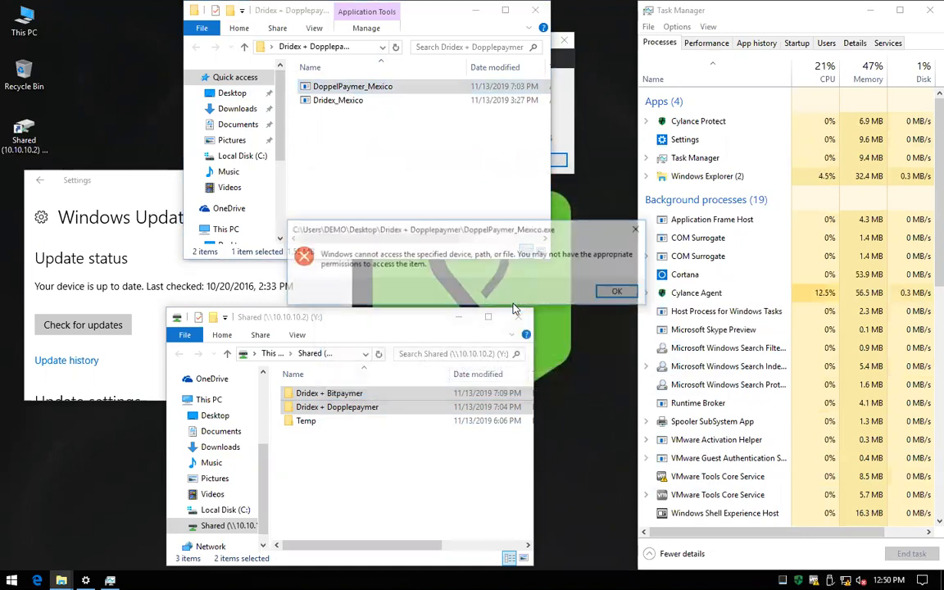
click(617, 291)
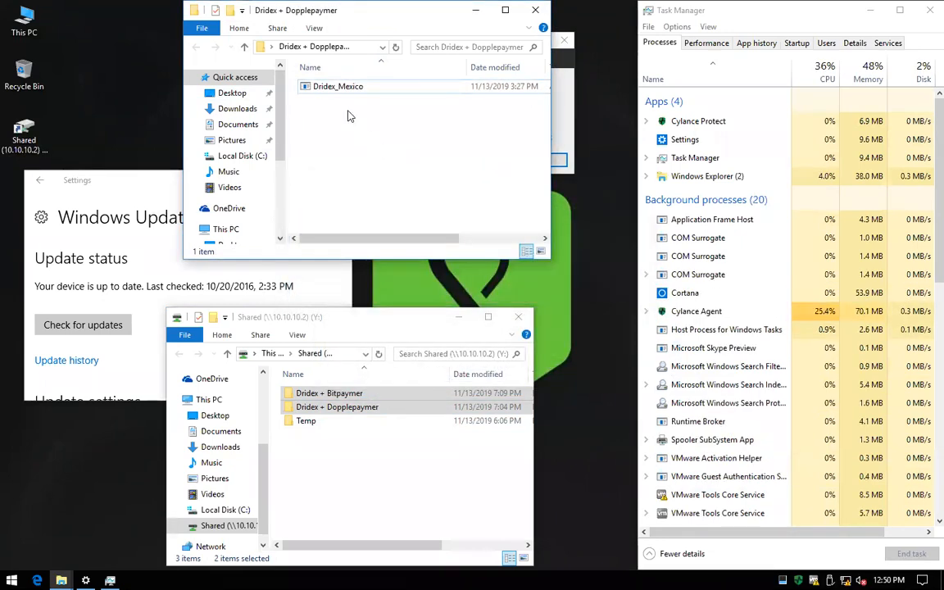
Run Dridex_Mexico past the unverified-program warning and dismiss the access error
double_click(338, 86)
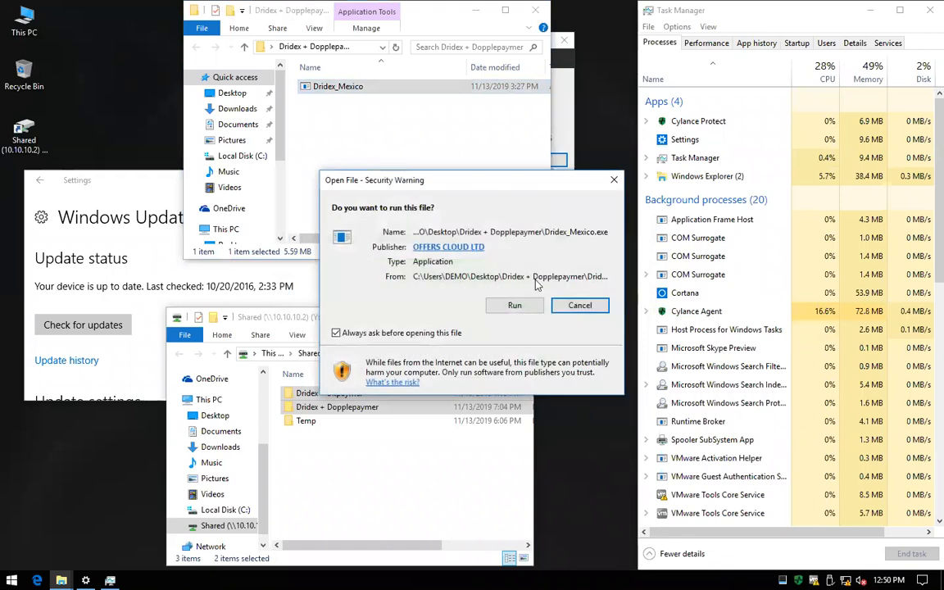
click(515, 305)
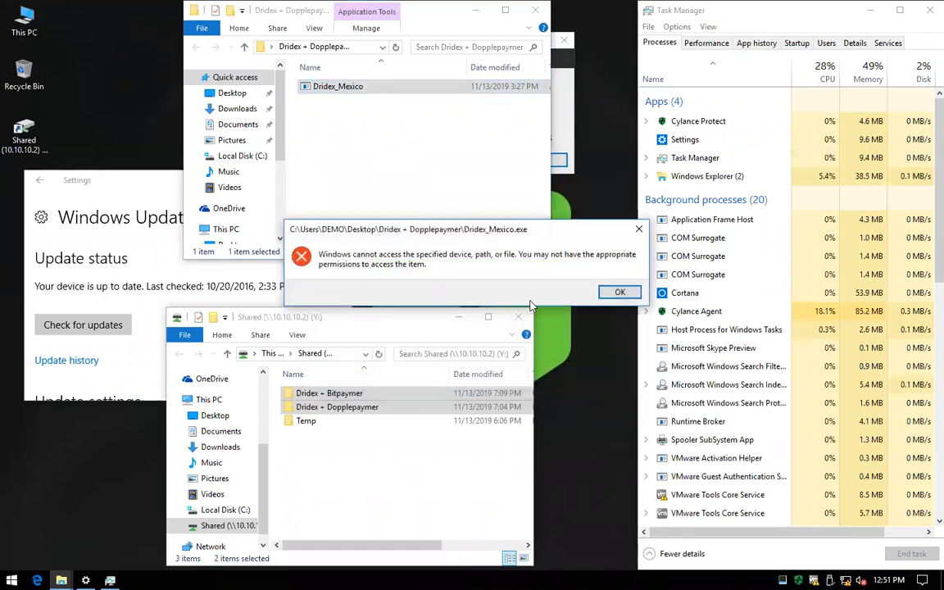
click(620, 292)
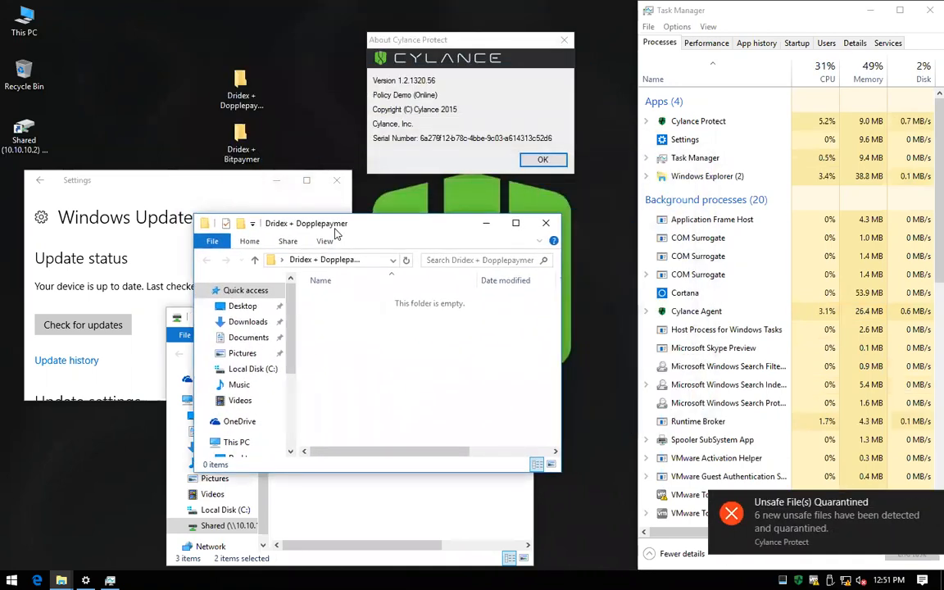
Open the desktop Dridex + Bitpaymer folder to confirm it is empty
click(241, 139)
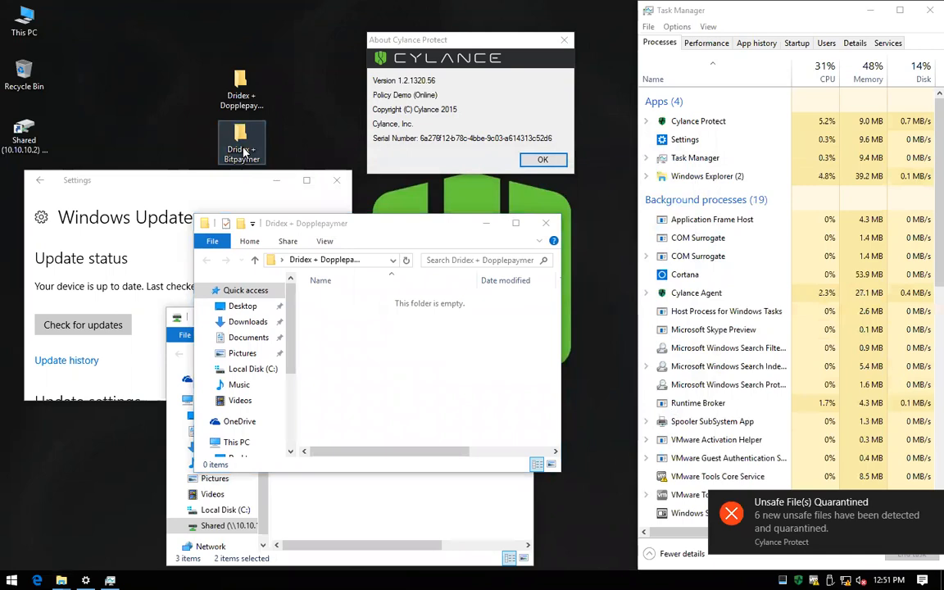
double_click(241, 139)
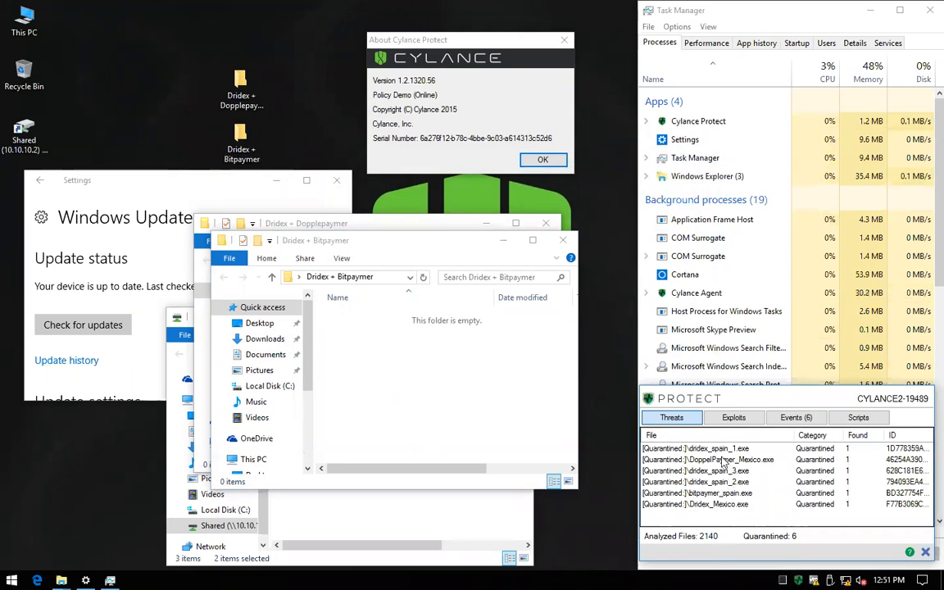
mouse_move(495, 373)
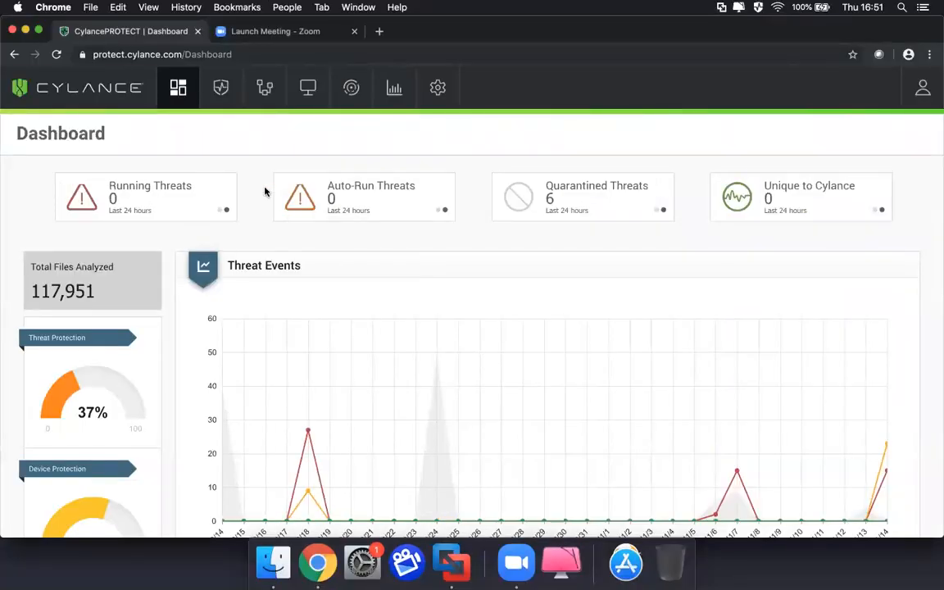
Filter the Protection threat list to Quarantined items from the last 24 hours
click(221, 88)
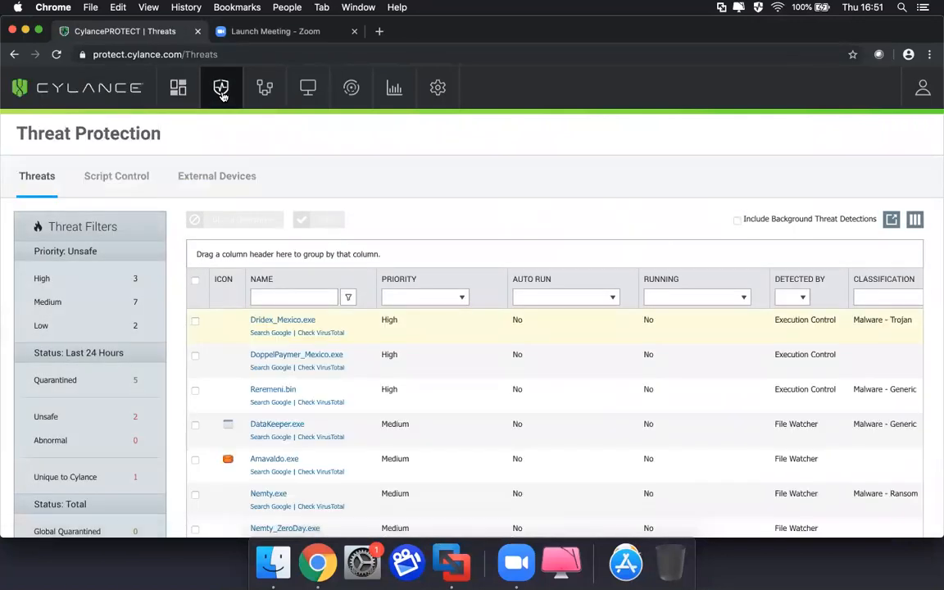
click(55, 380)
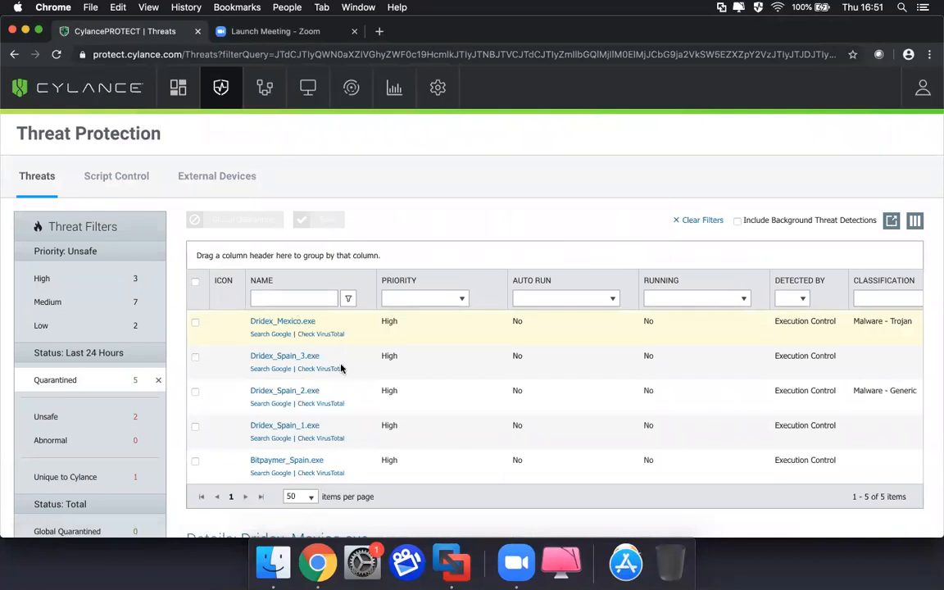
mouse_move(525, 402)
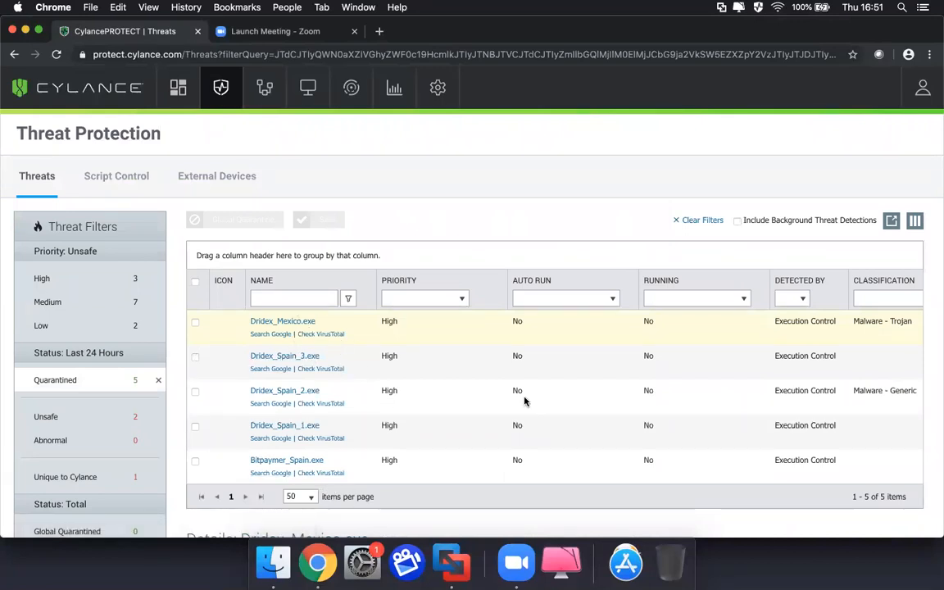
mouse_move(348, 331)
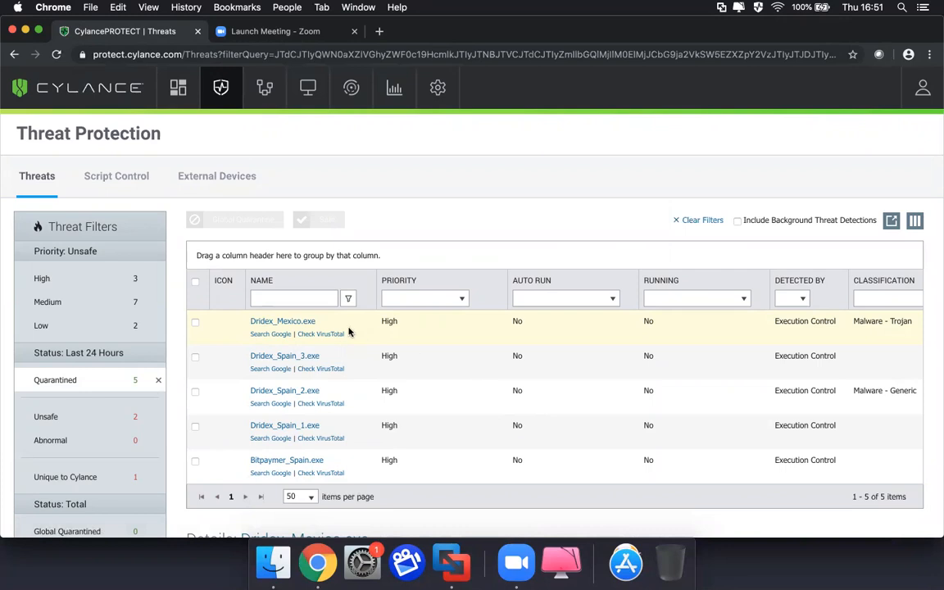
Look up Dridex_Mexico.exe on VirusTotal, showing 41 of 71 detections
click(320, 334)
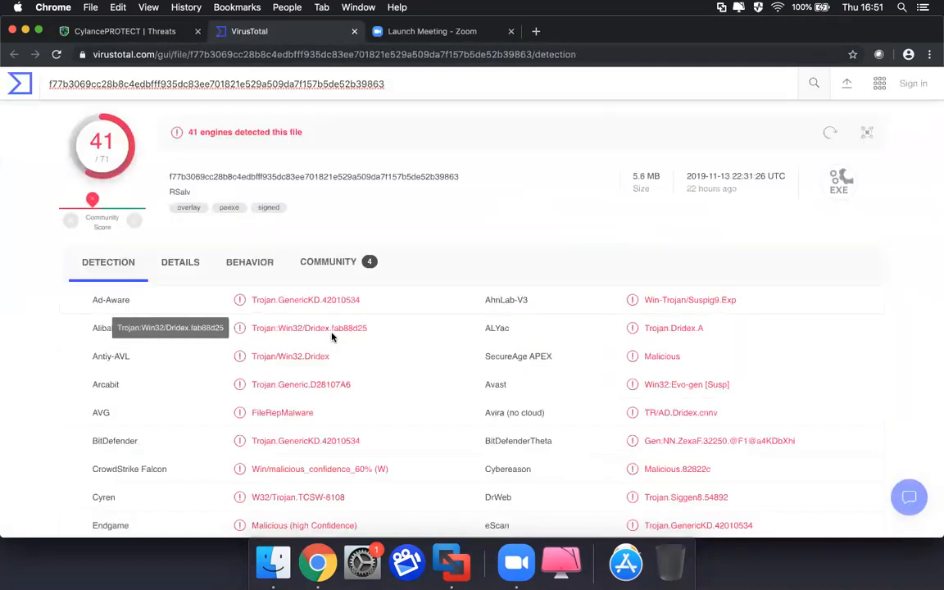
mouse_move(491, 223)
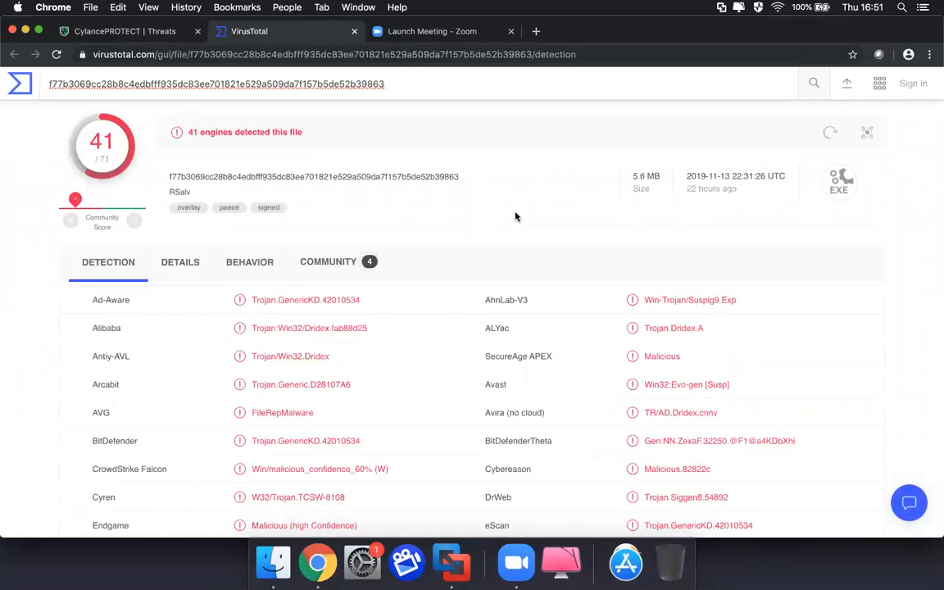
mouse_move(689, 218)
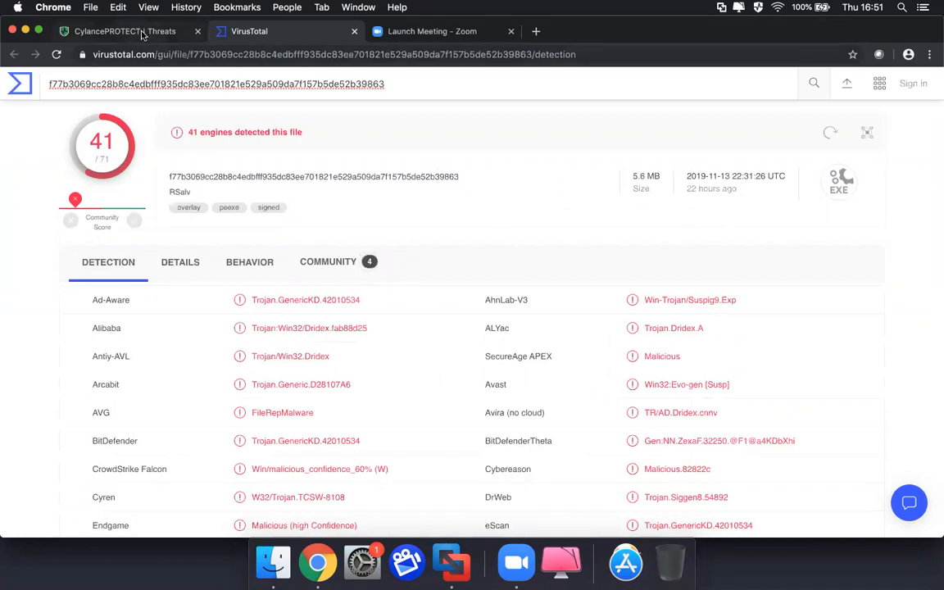
mouse_move(124, 31)
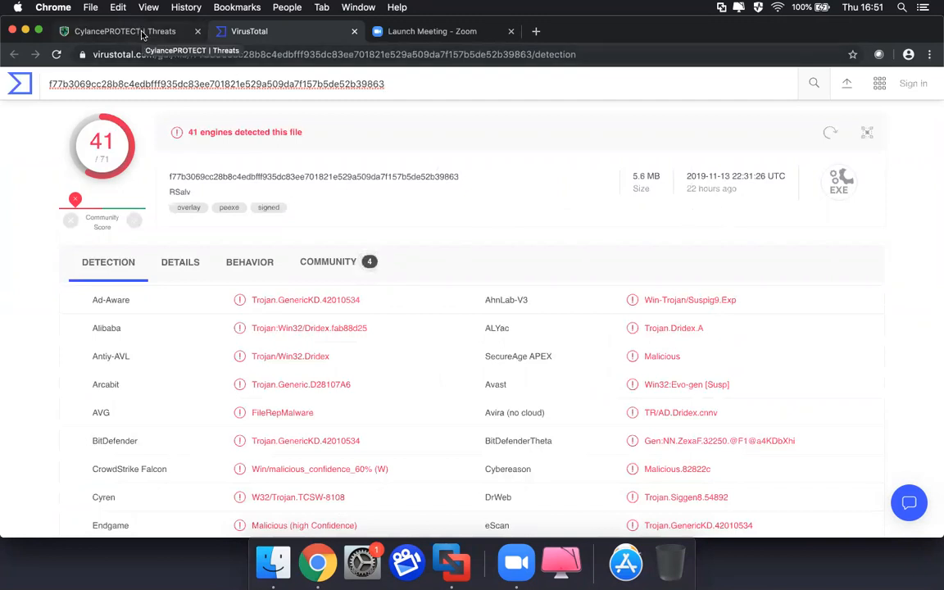
Open Bitpaymer_Spain.exe's threat details and scroll to Affected Devices and Zones
click(114, 31)
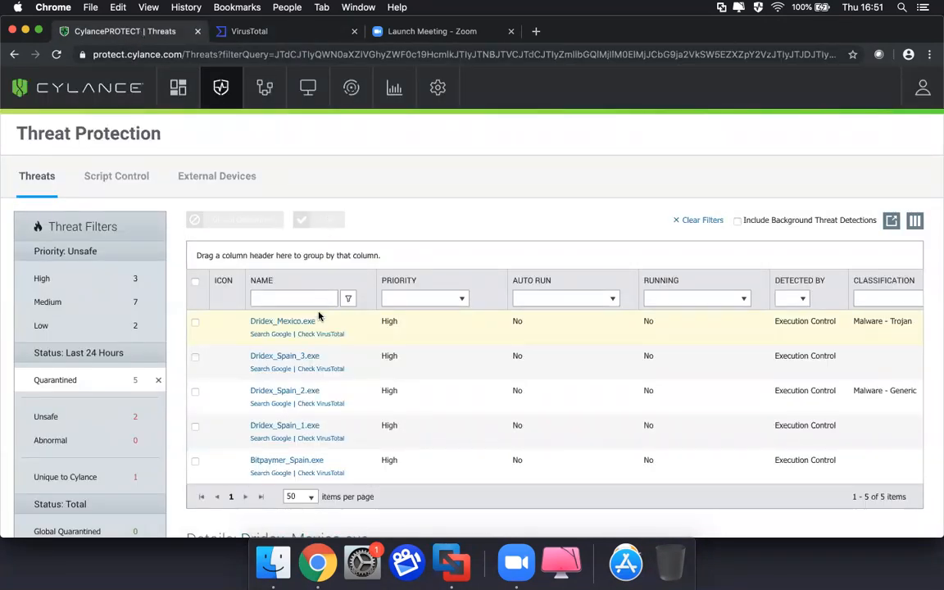
mouse_move(291, 454)
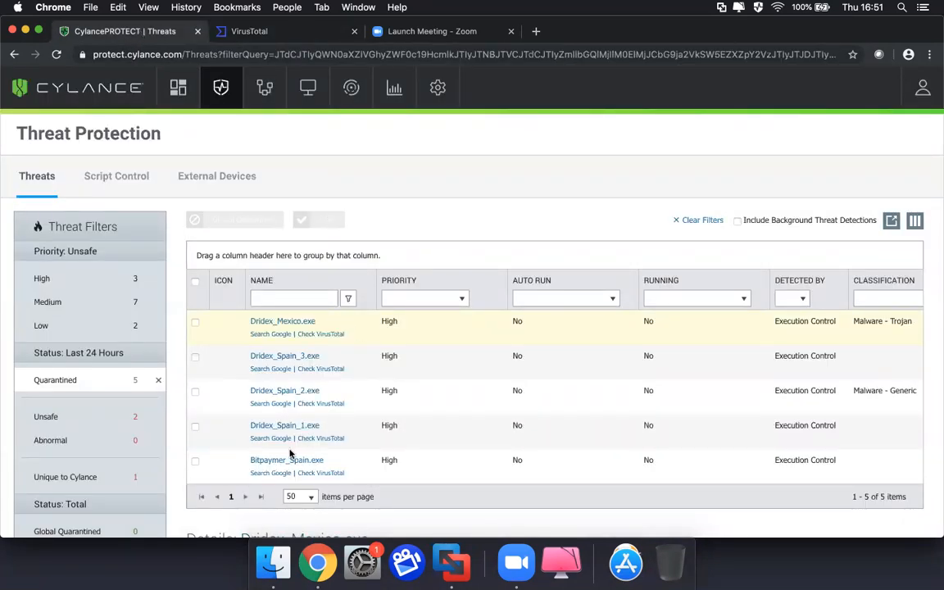
click(287, 460)
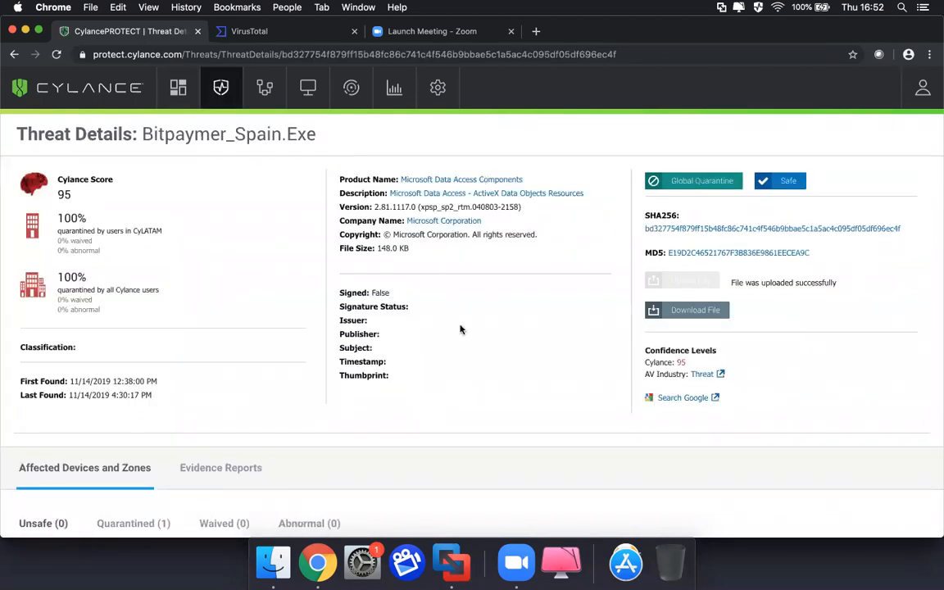
mouse_move(518, 286)
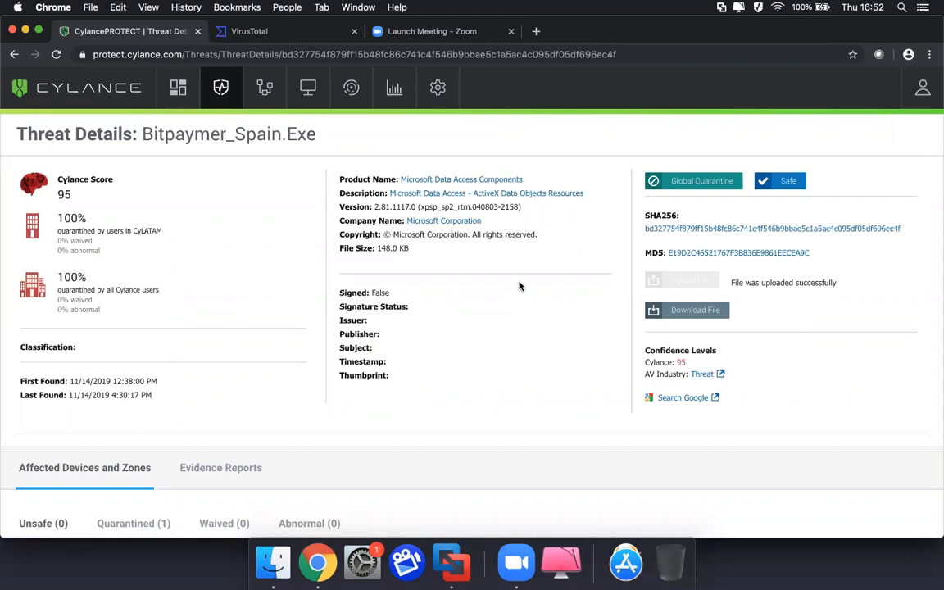
scroll(down, 3)
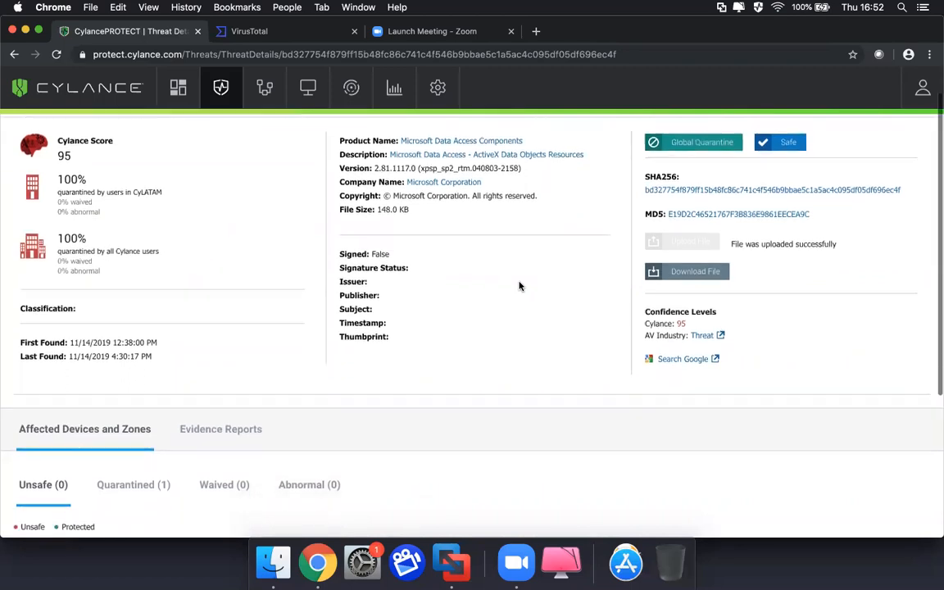
scroll(down, 3)
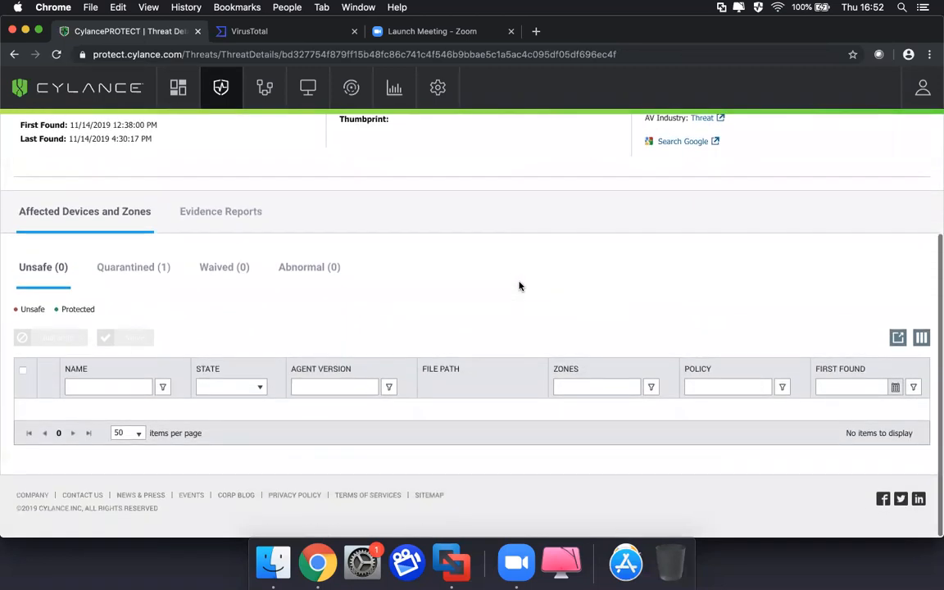
Show the Quarantined (1) device and file paths for Bitpaymer_Spain.exe
click(132, 267)
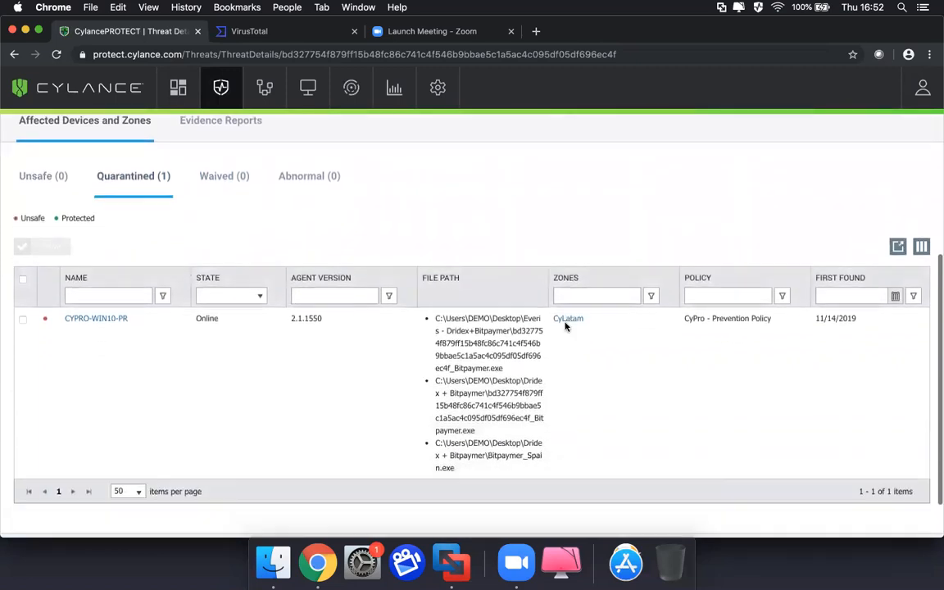
scroll(down, 3)
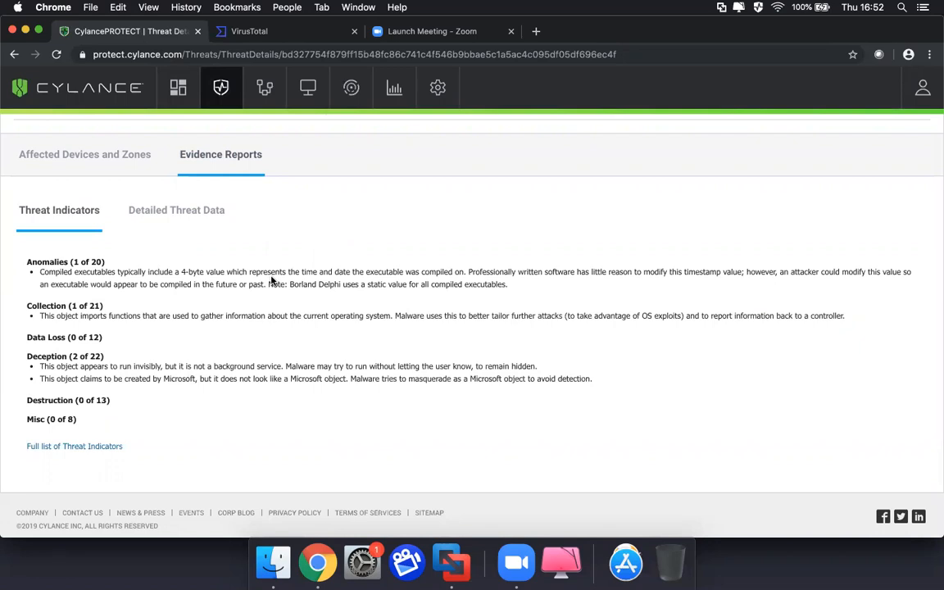
mouse_move(177, 210)
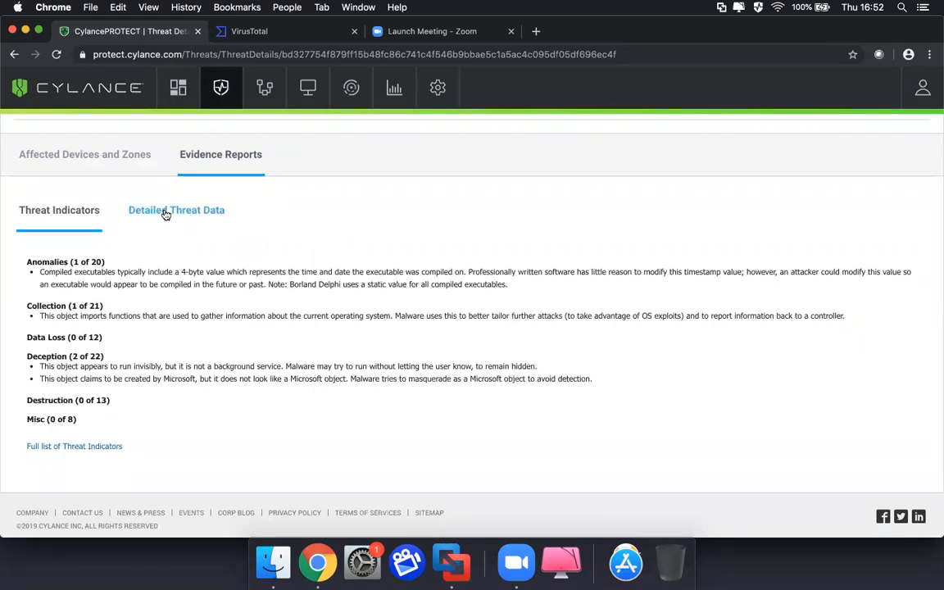
Review Bitpaymer_Spain.exe's detailed Static and Network threat data, then return to Threats
click(177, 210)
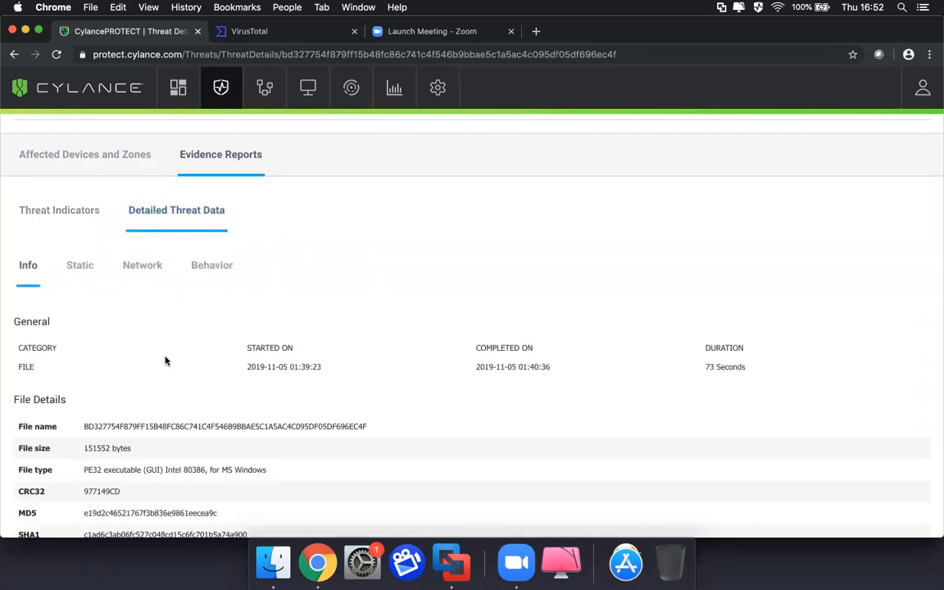
click(79, 265)
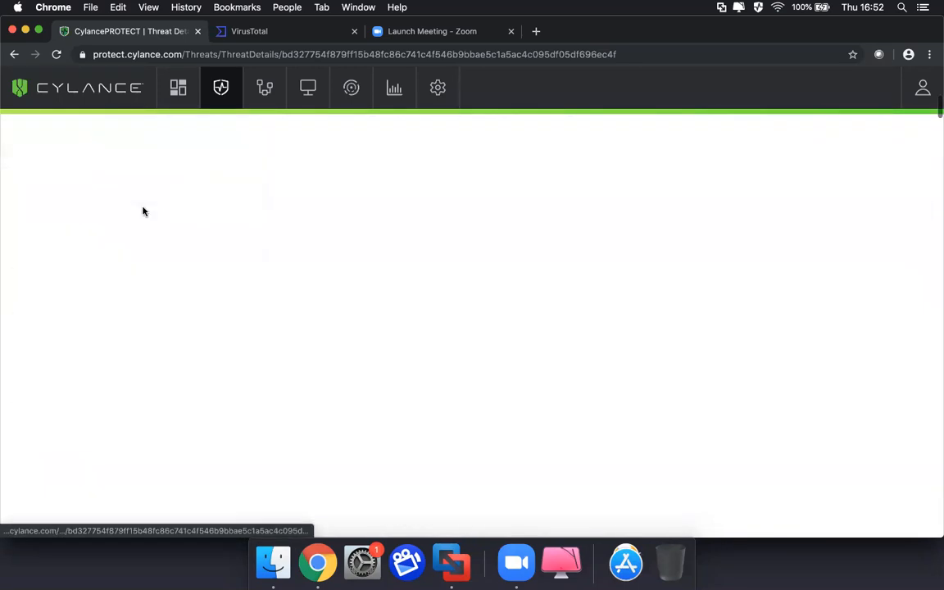
click(141, 198)
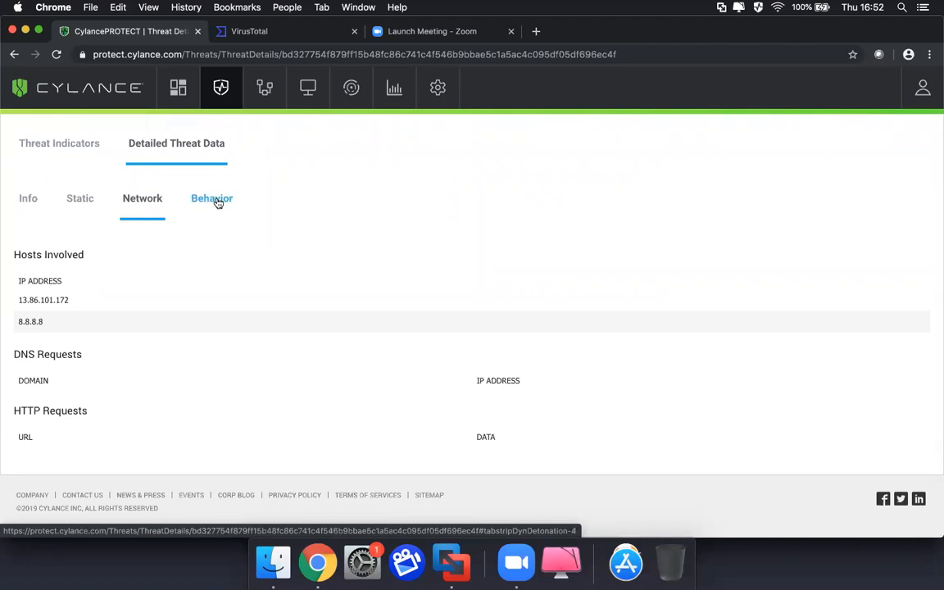
mouse_move(316, 228)
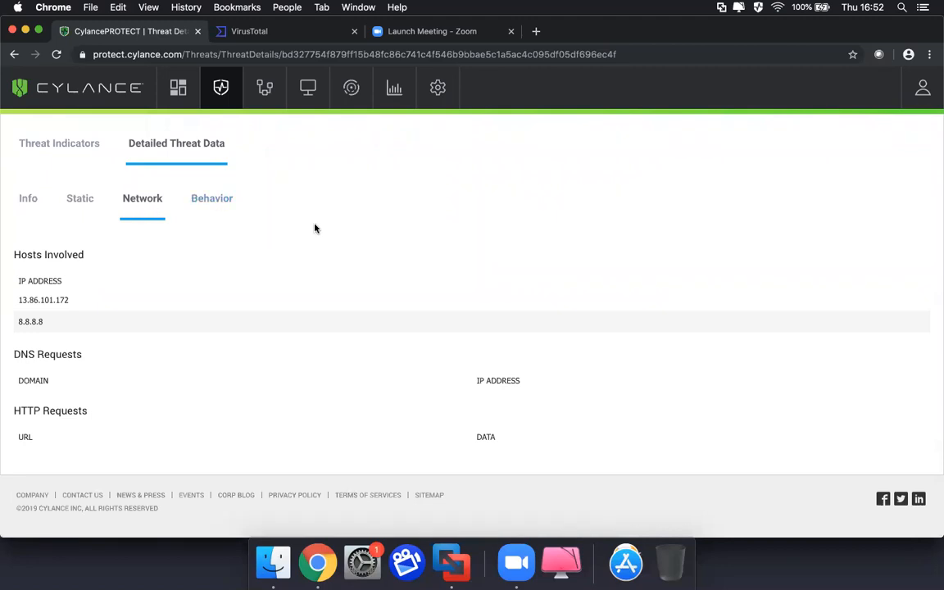
click(221, 88)
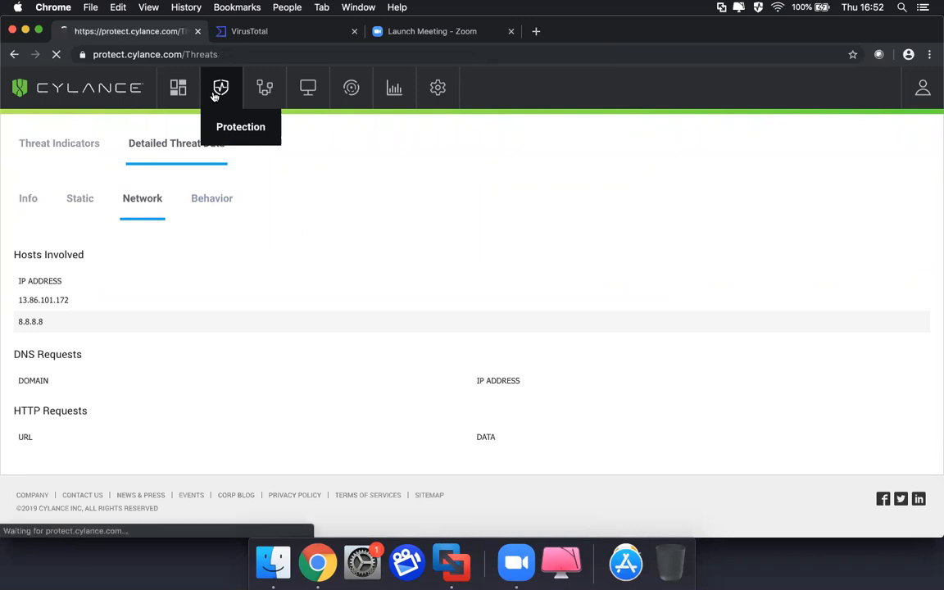
click(220, 88)
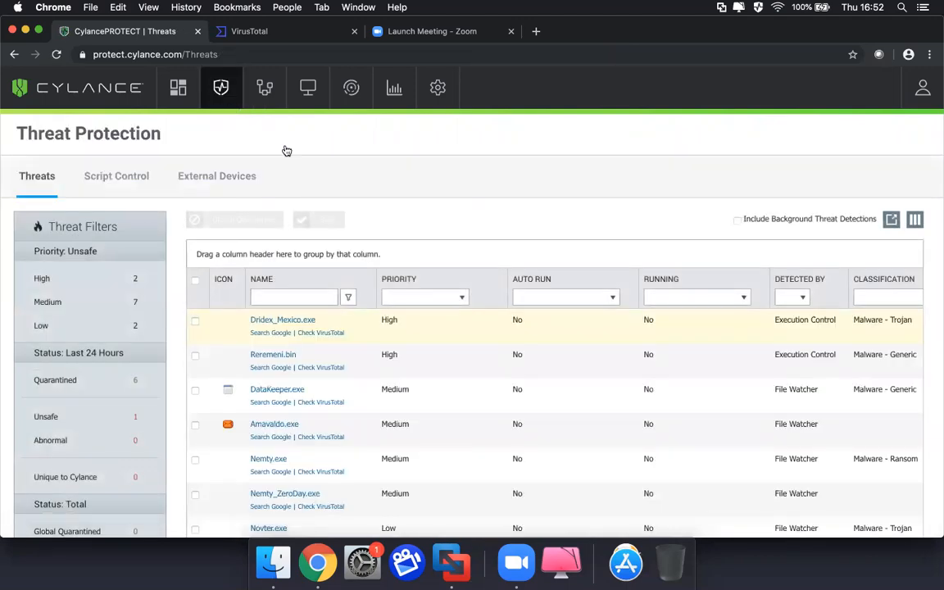
mouse_move(387, 247)
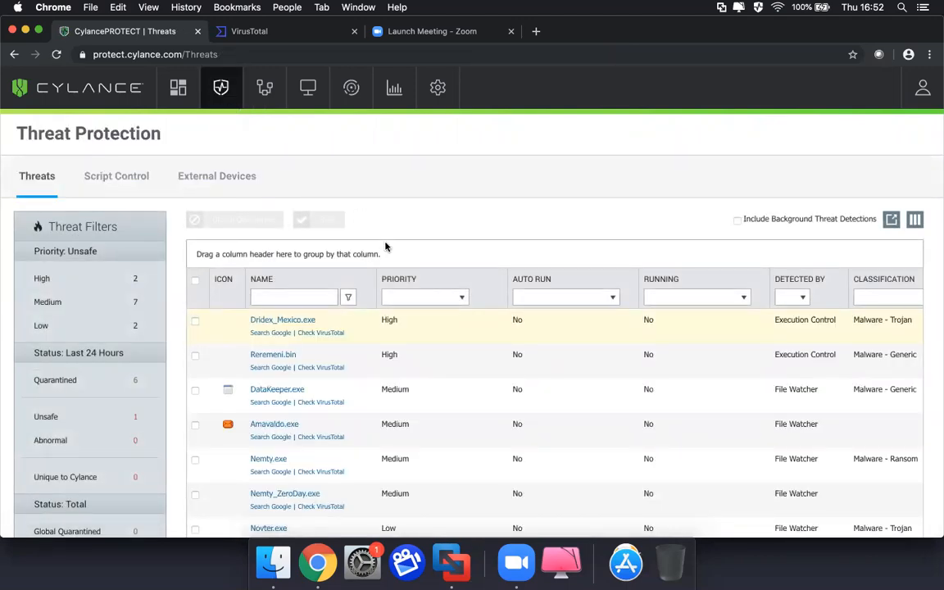